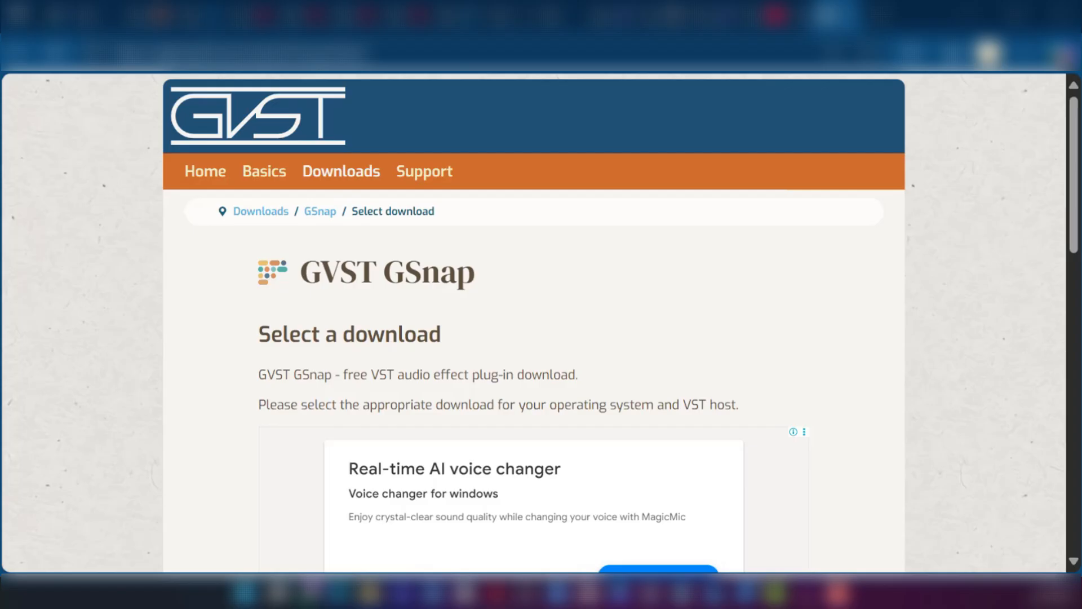
pyautogui.moveTo(424, 289)
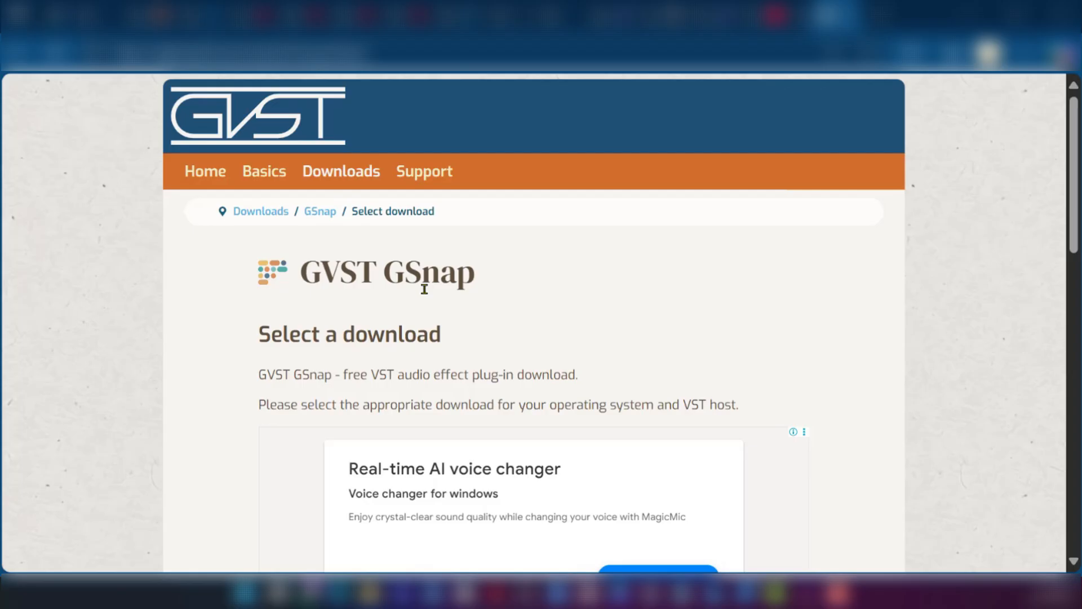
pyautogui.moveTo(816, 307)
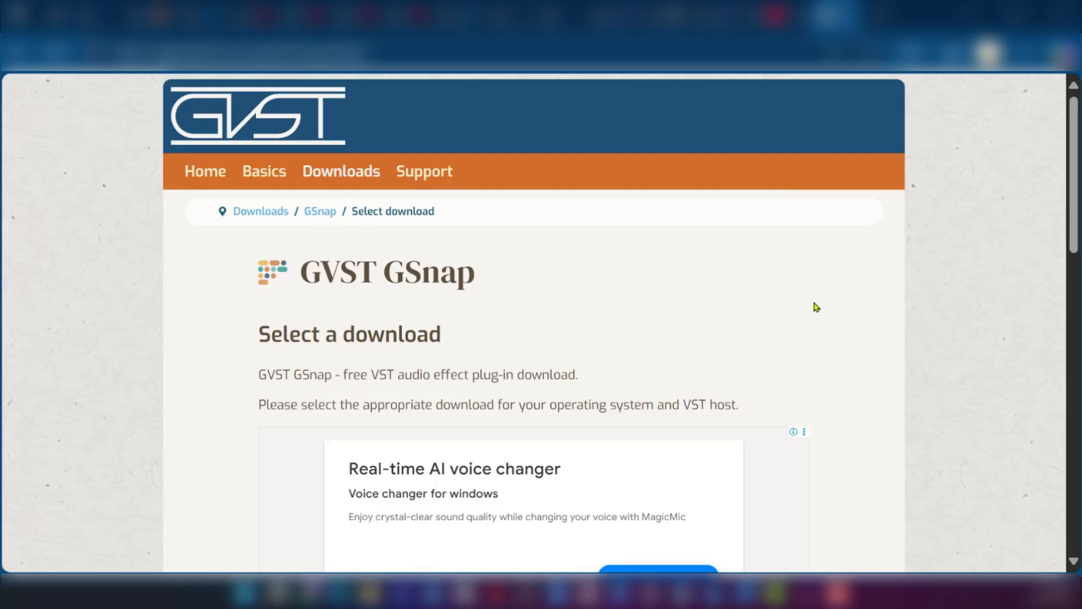
pyautogui.moveTo(503, 348)
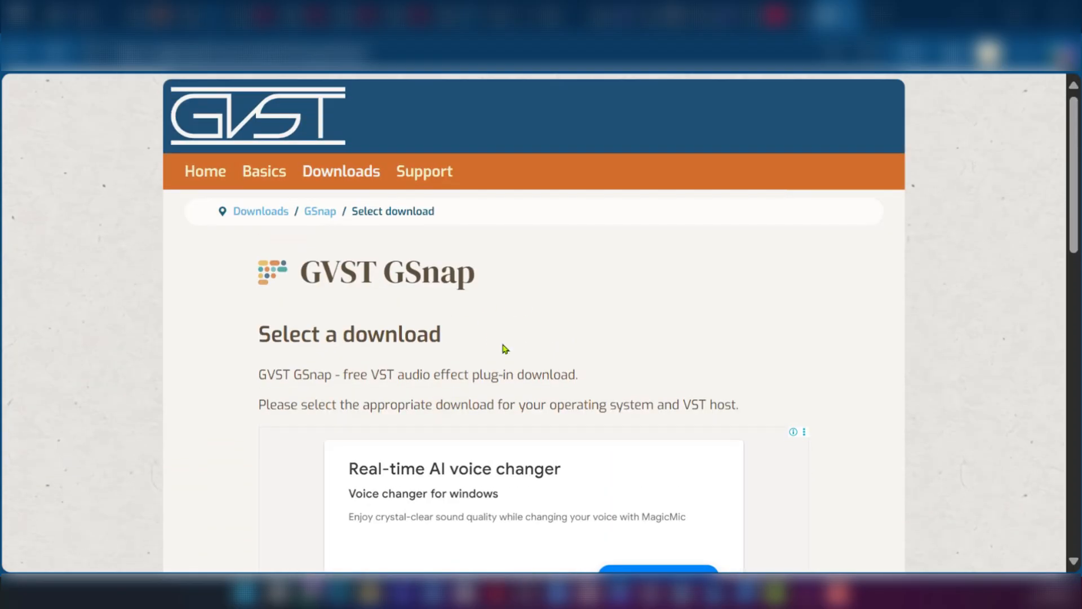
pyautogui.moveTo(506, 327)
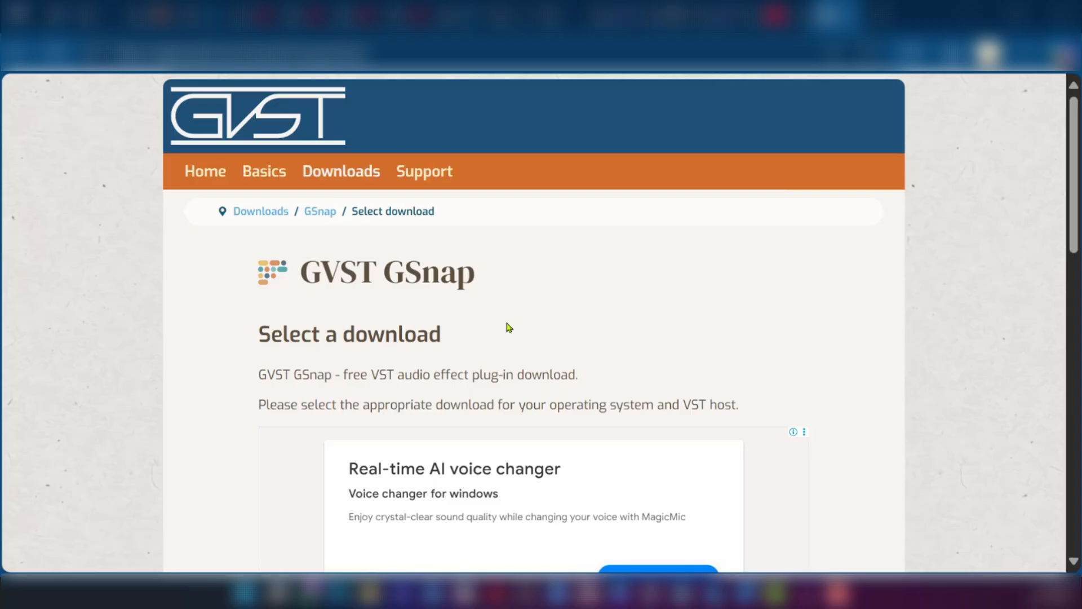
# - Scroll the GVST GSnap page down to the Windows, Mac OS and Linux download links
pyautogui.scroll(-3)
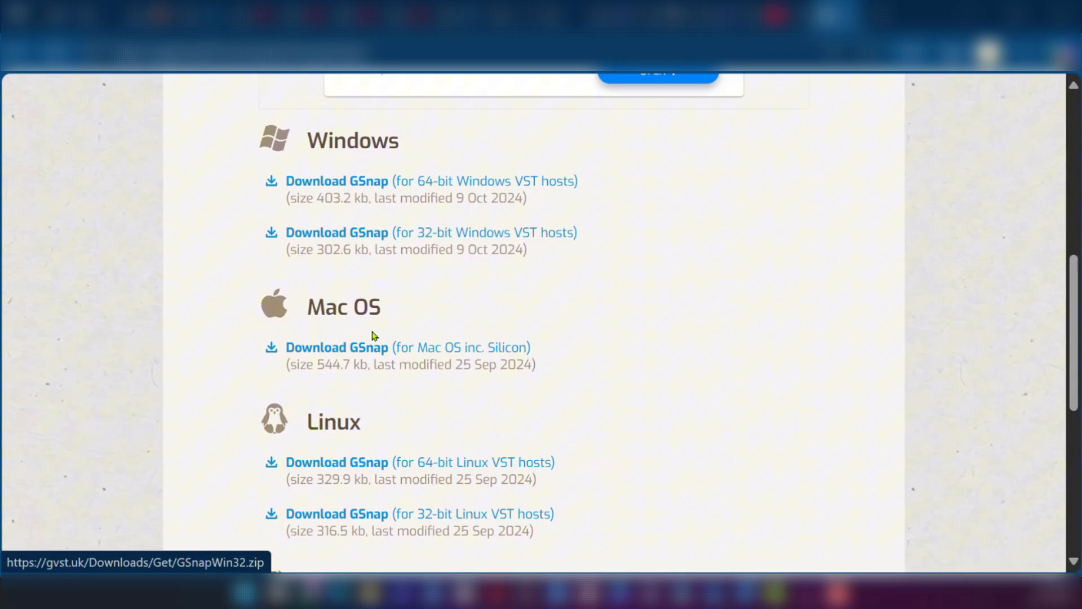
pyautogui.scroll(-3)
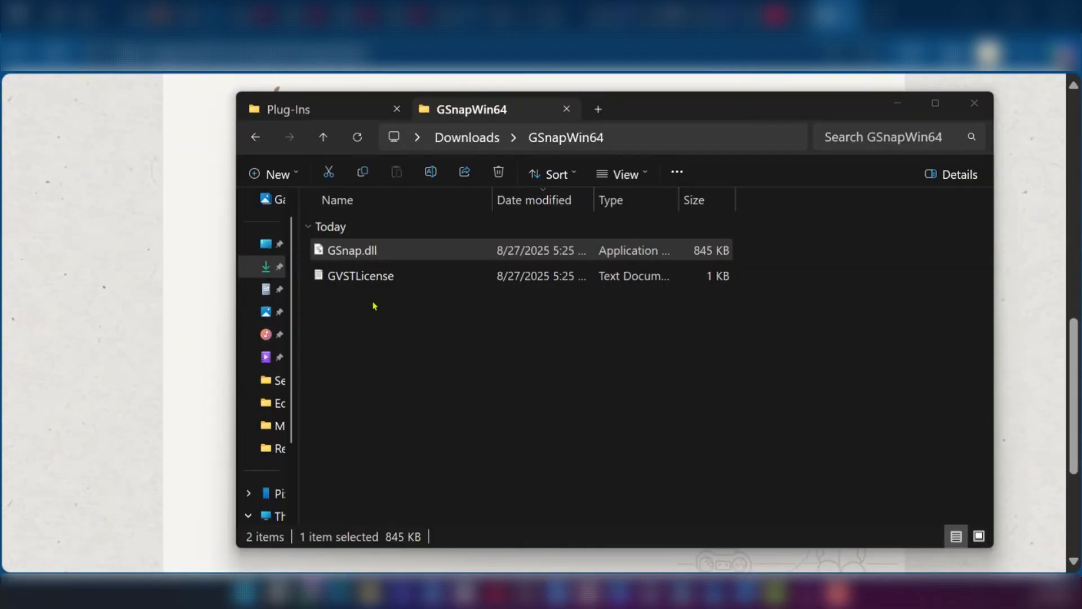
pyautogui.moveTo(211, 414)
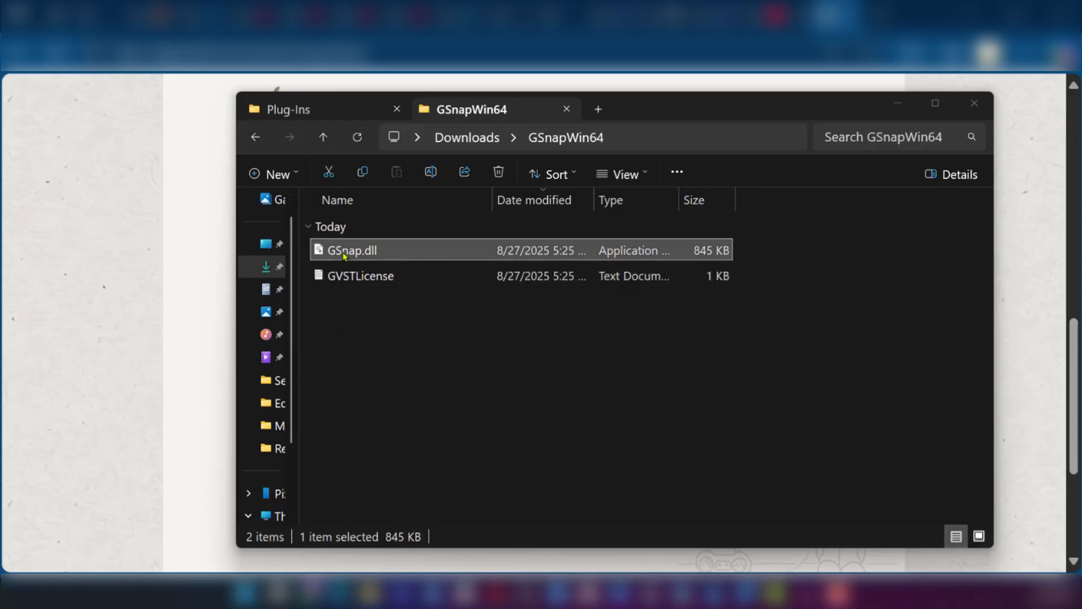
pyautogui.click(361, 275)
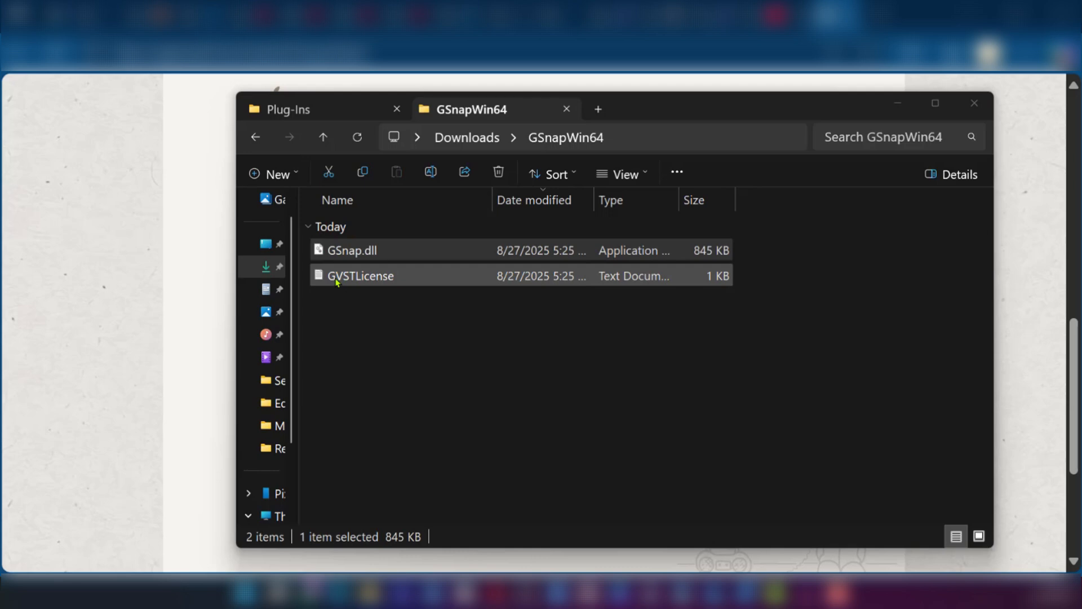
pyautogui.click(352, 250)
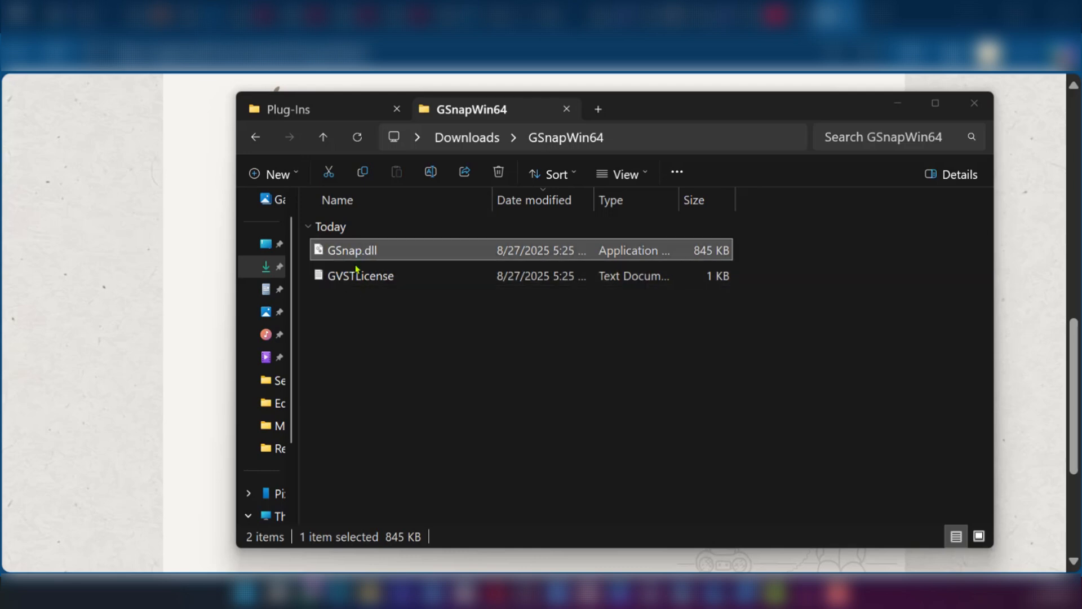
pyautogui.moveTo(358, 254)
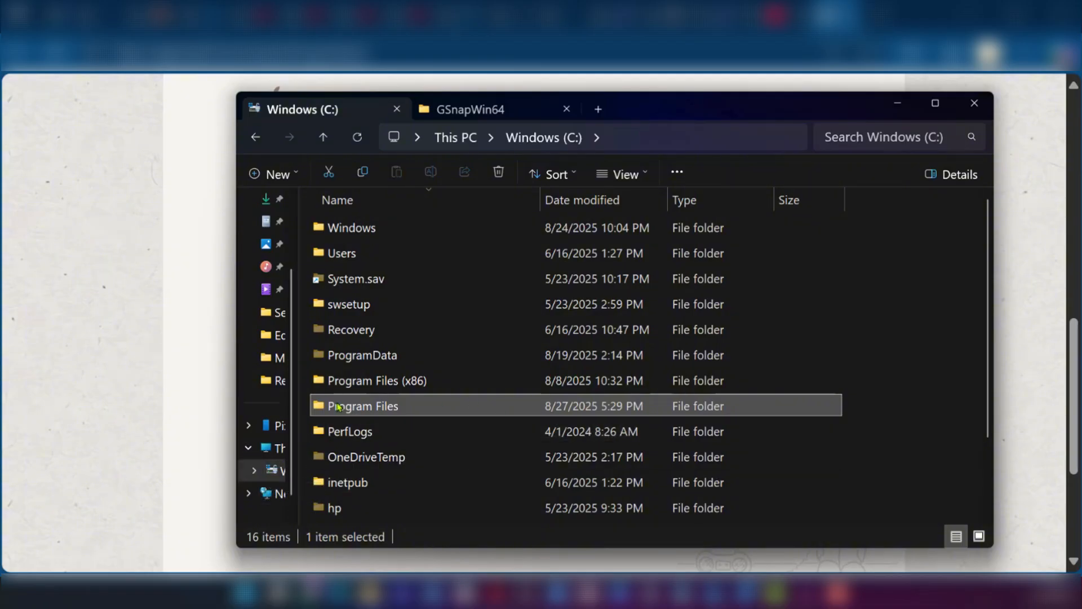
# - Reach C:\Program Files\Audacity\Plug-Ins and bring GSnap.dll over from the GSnapWin64 folder
pyautogui.doubleClick(364, 406)
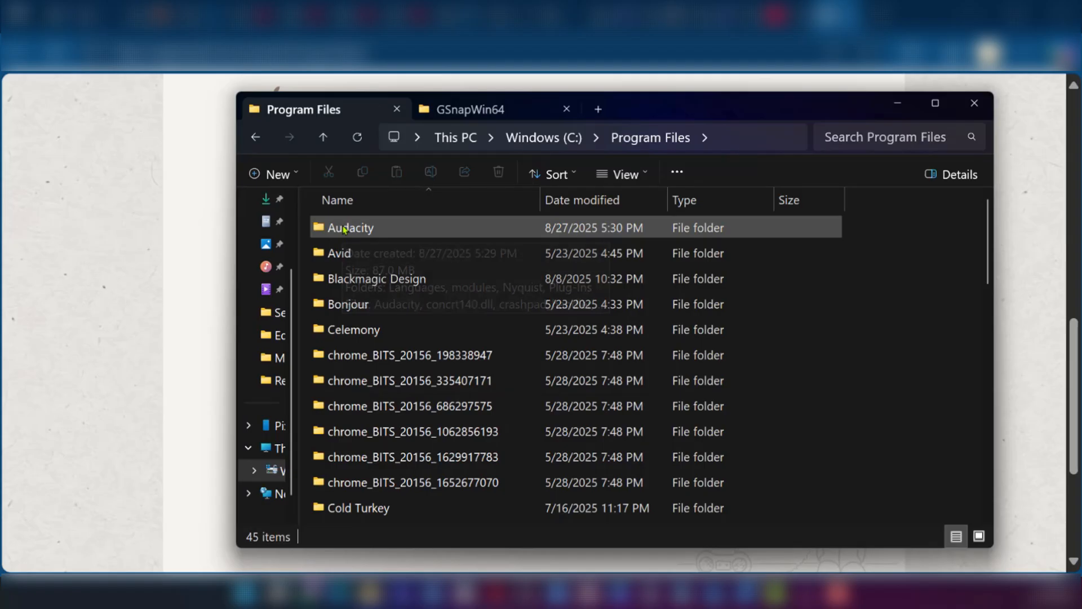
pyautogui.doubleClick(350, 228)
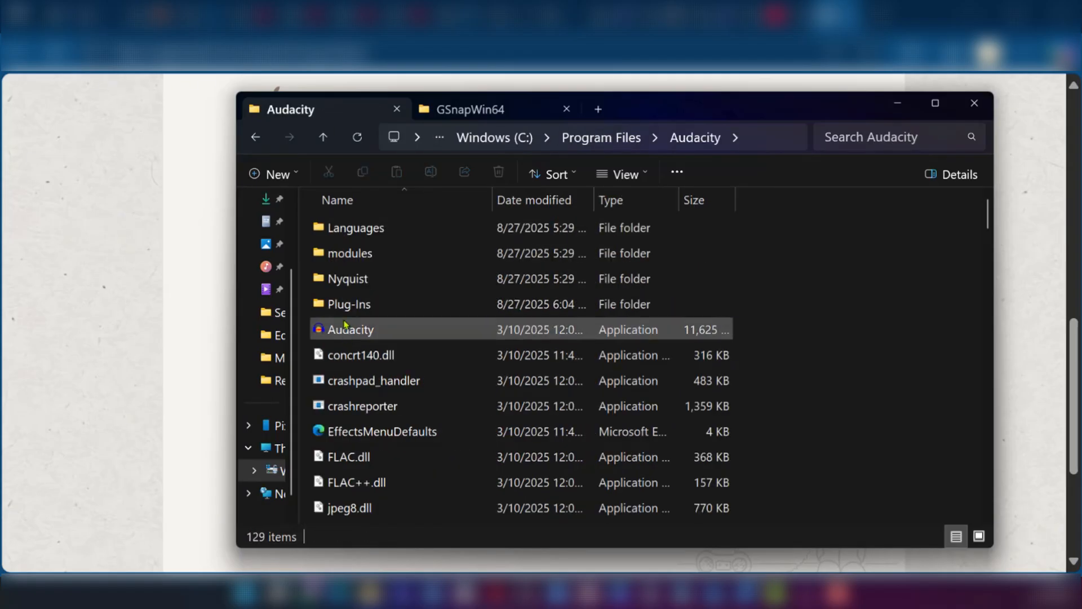
pyautogui.doubleClick(348, 304)
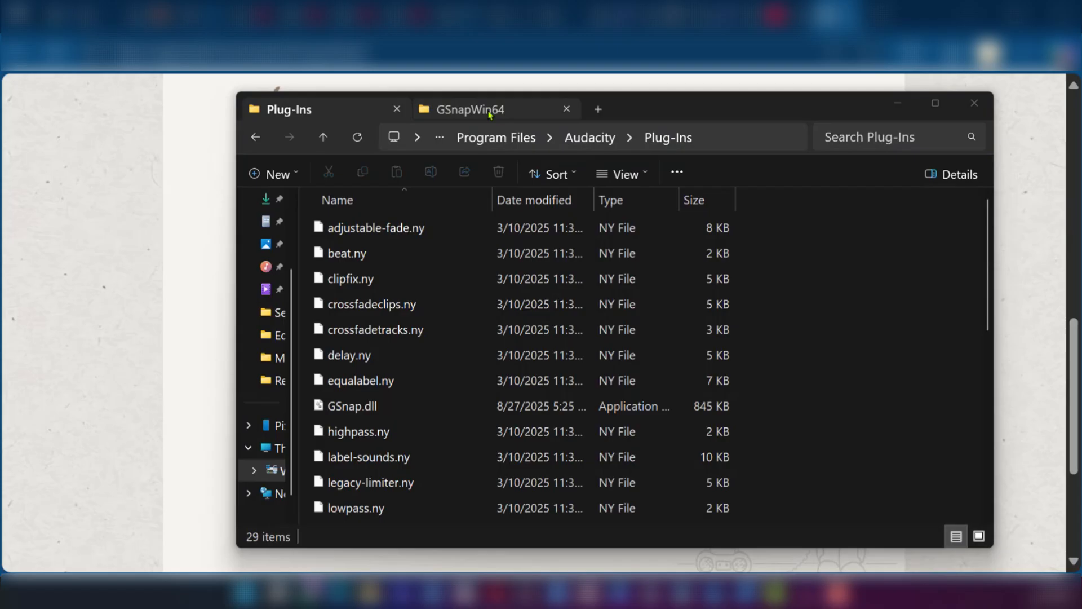
pyautogui.click(469, 110)
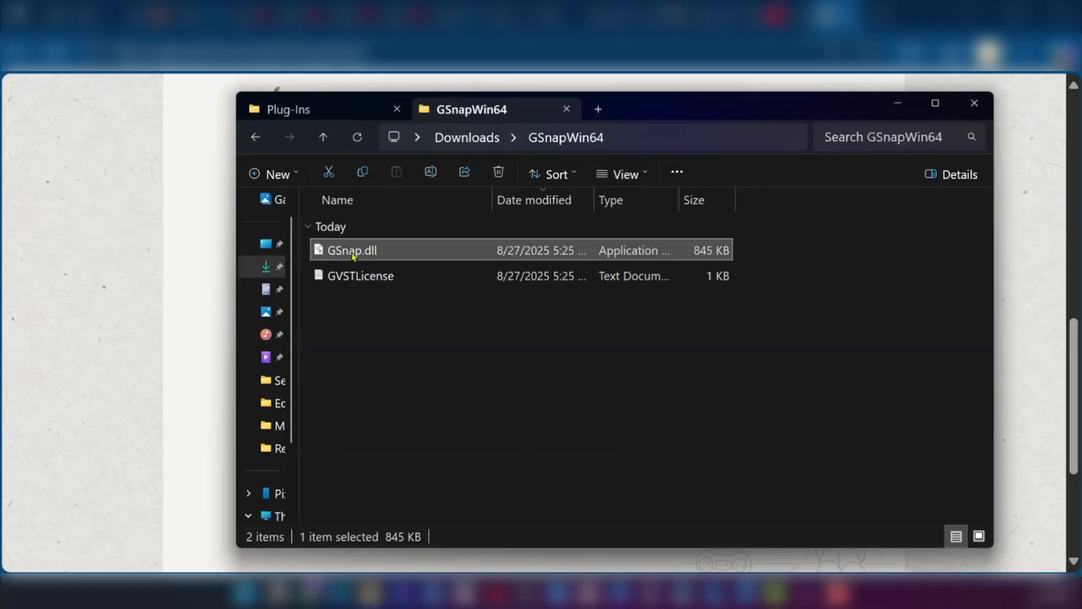
pyautogui.moveTo(353, 250)
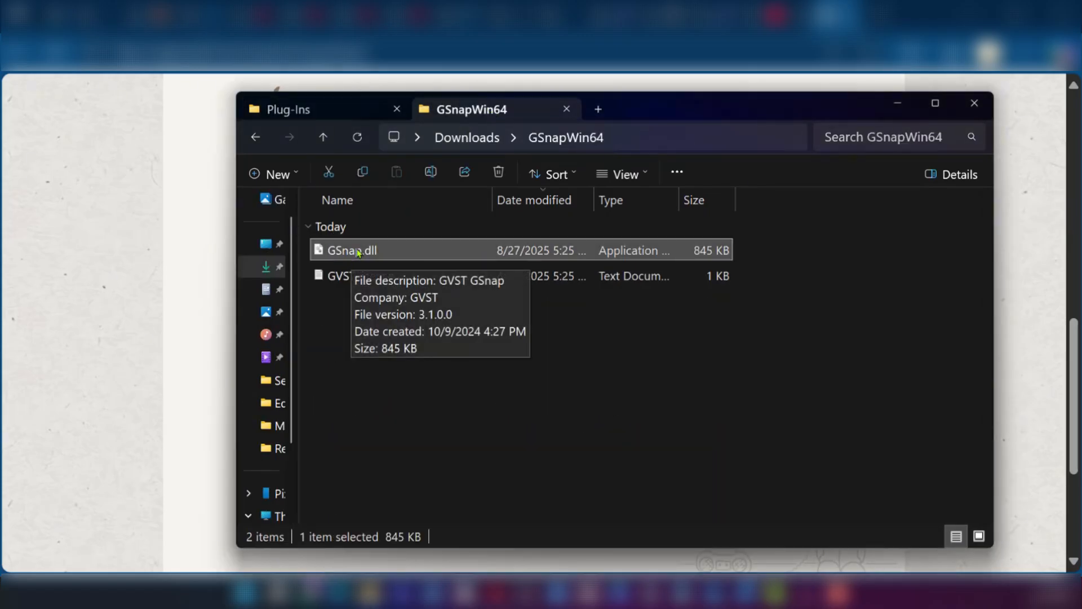
pyautogui.click(287, 109)
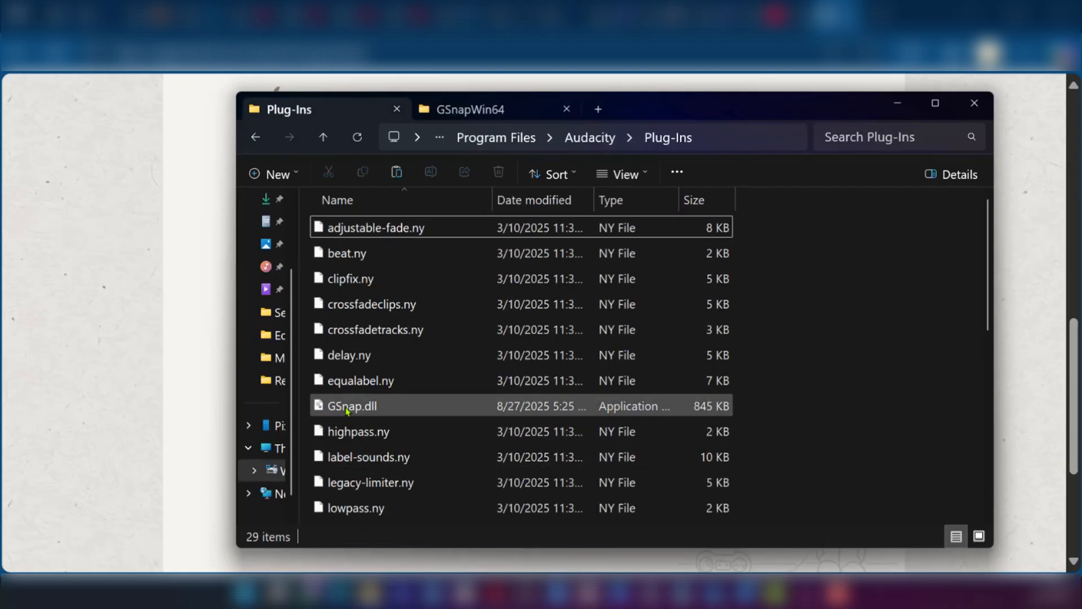
pyautogui.moveTo(365, 410)
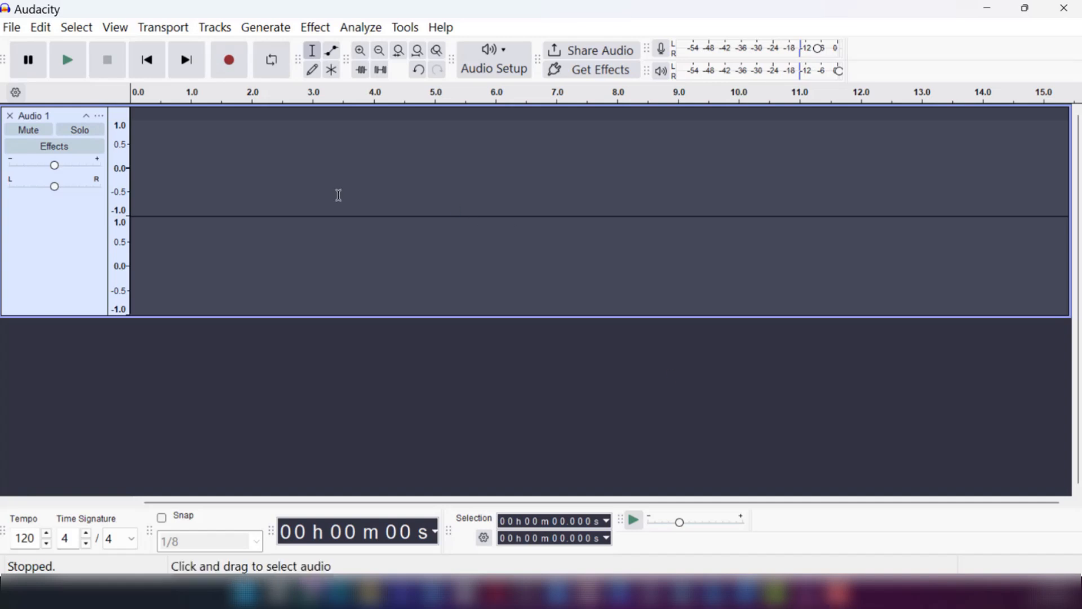
pyautogui.moveTo(468, 276)
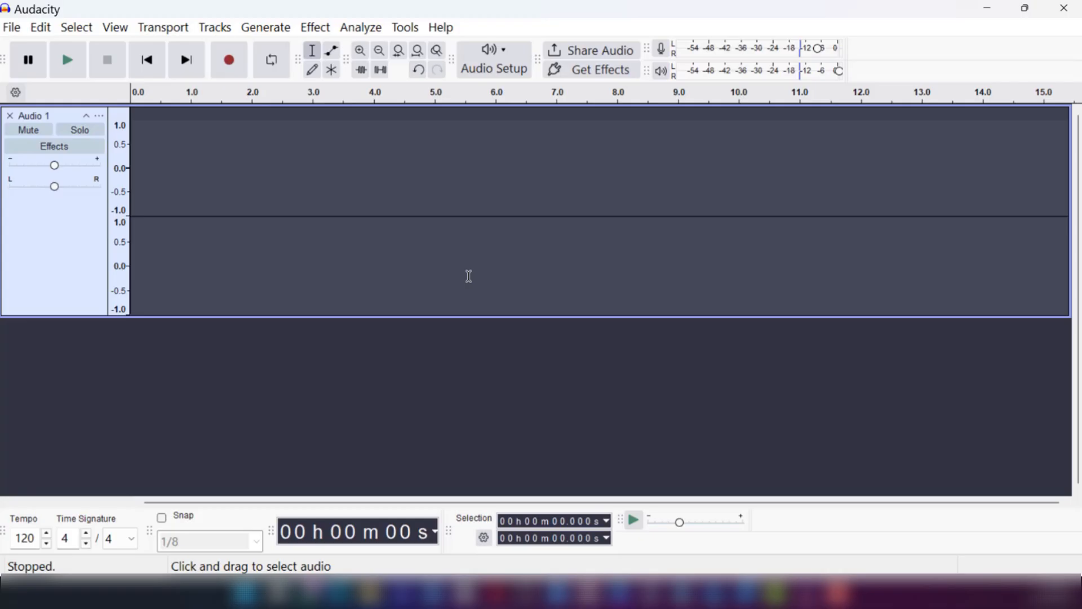
pyautogui.moveTo(315, 27)
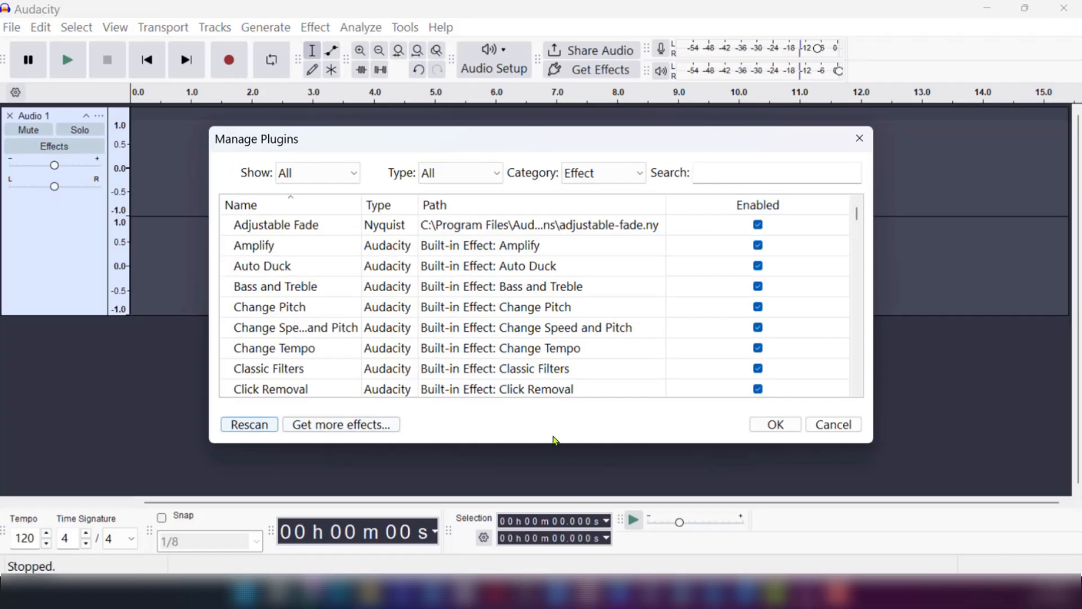
pyautogui.moveTo(290, 270)
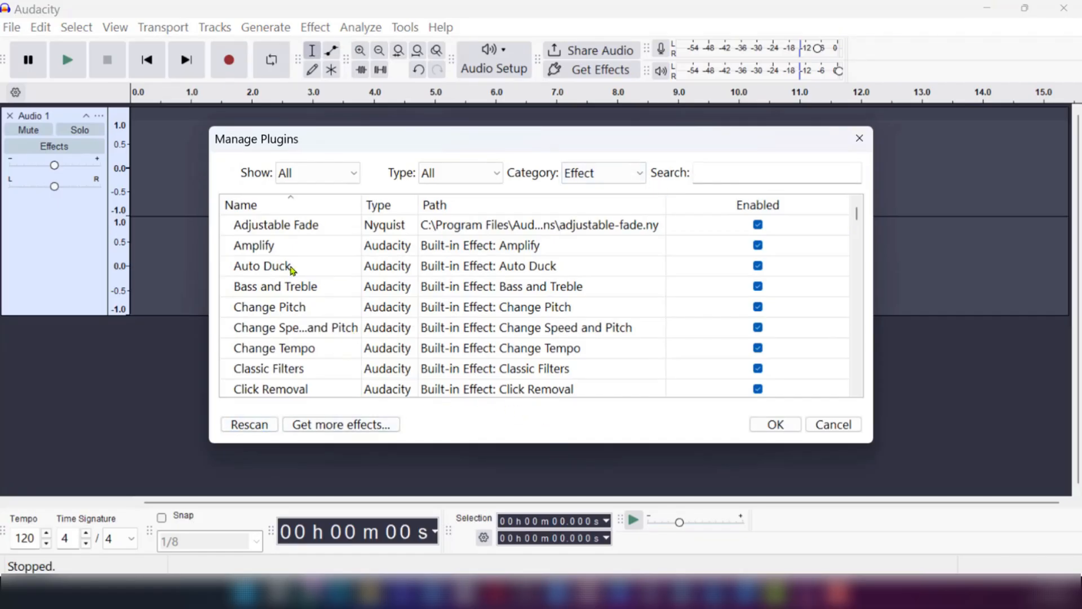
# - Scroll through the Manage Plugins effect list to review the installed plugins
pyautogui.scroll(-3)
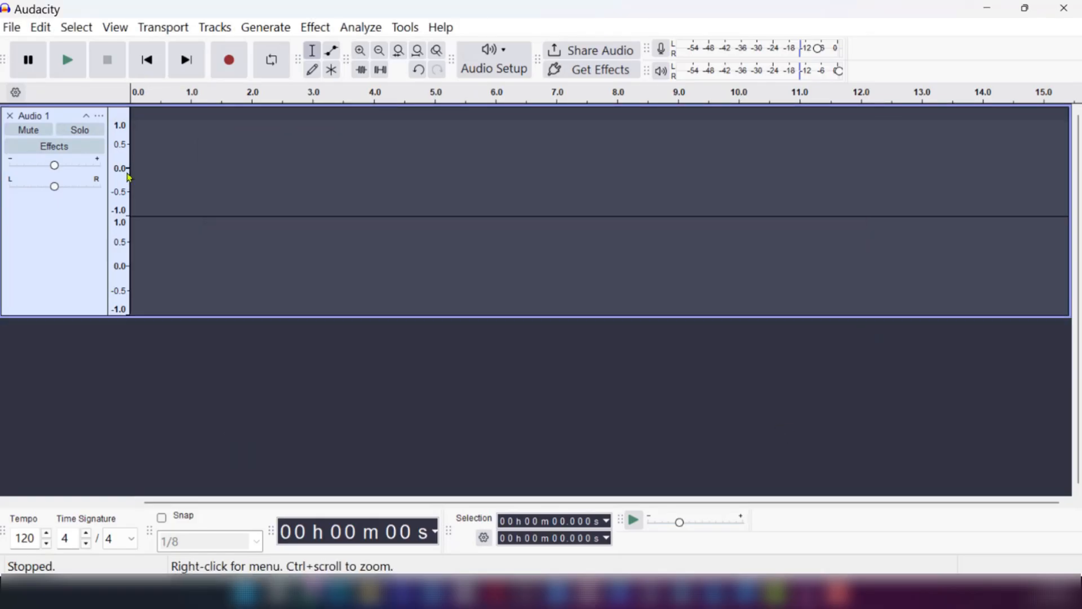
pyautogui.moveTo(209, 211)
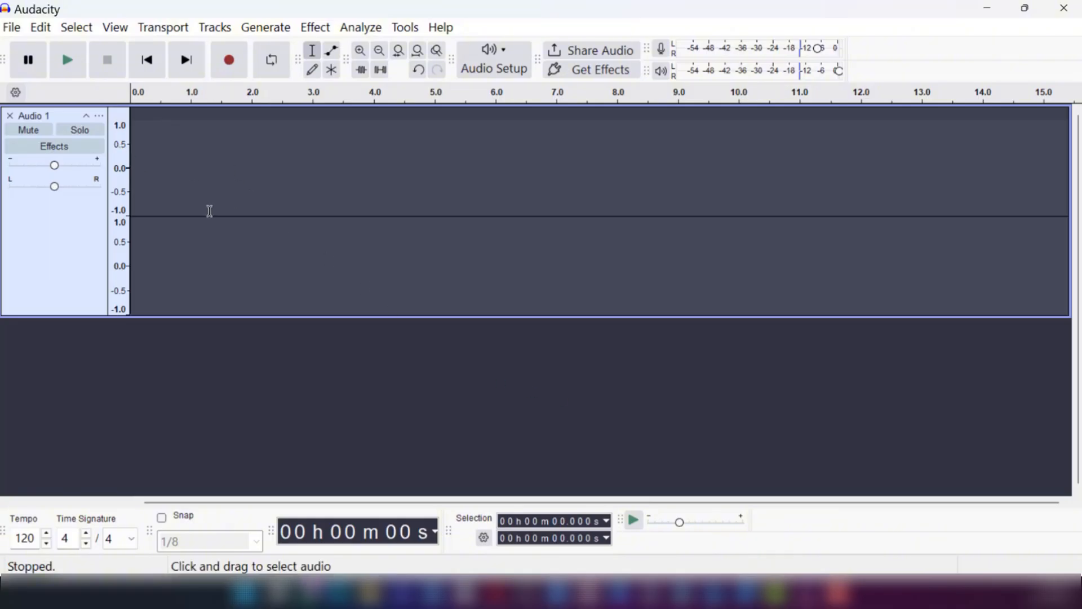
# - Play the selected vocal clip from about 0.35 s to 8.6 s, then stop playback
pyautogui.click(66, 60)
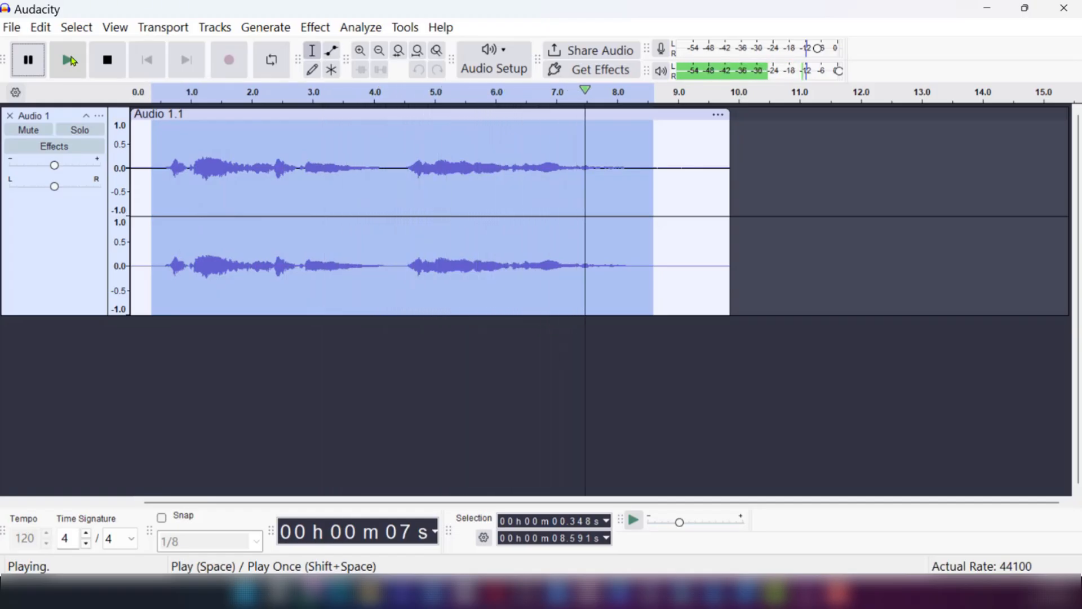
pyautogui.click(107, 60)
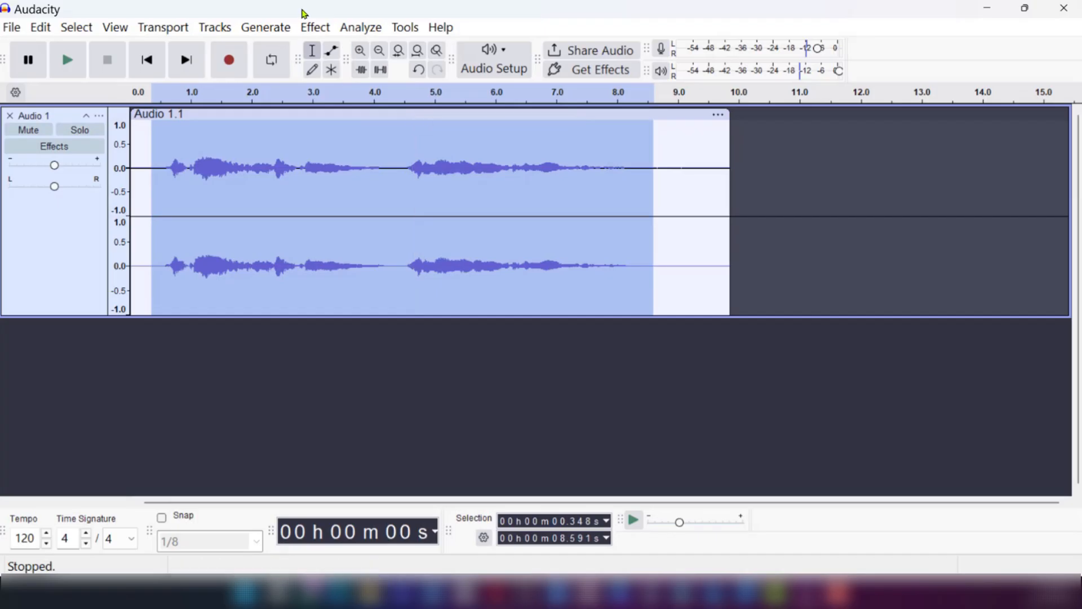
# - Launch the GSnap pitch-correction effect from the Effect menu on the selected vocal
pyautogui.click(315, 27)
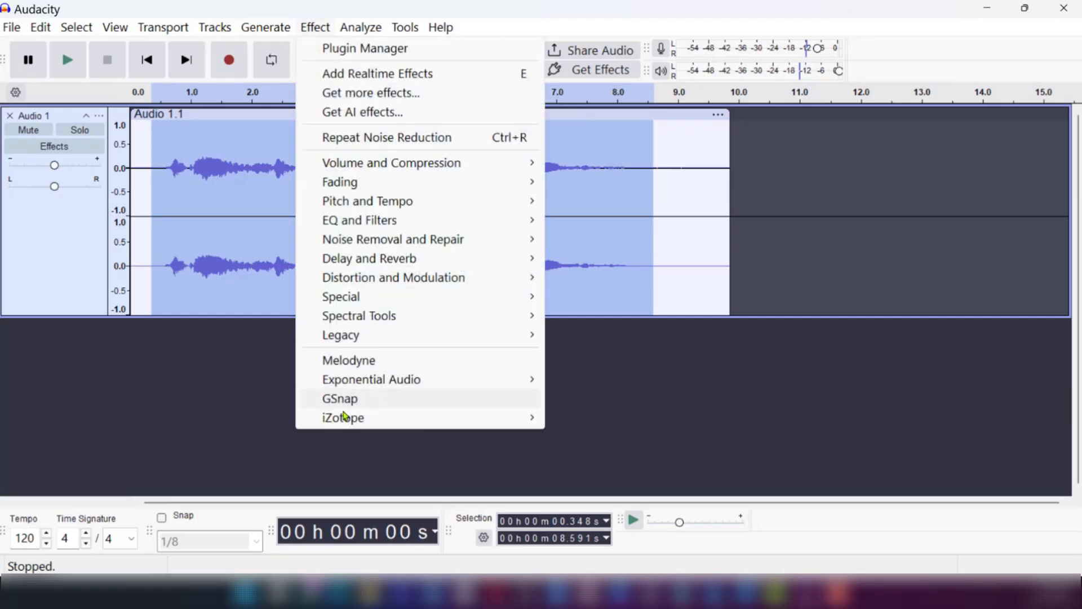
pyautogui.click(340, 398)
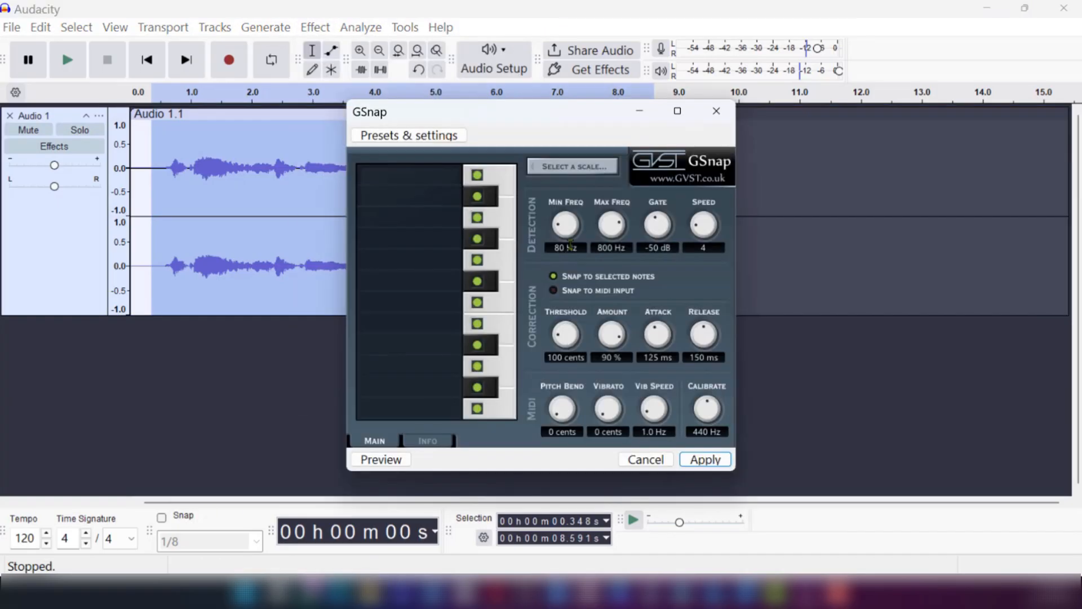
pyautogui.moveTo(514, 242)
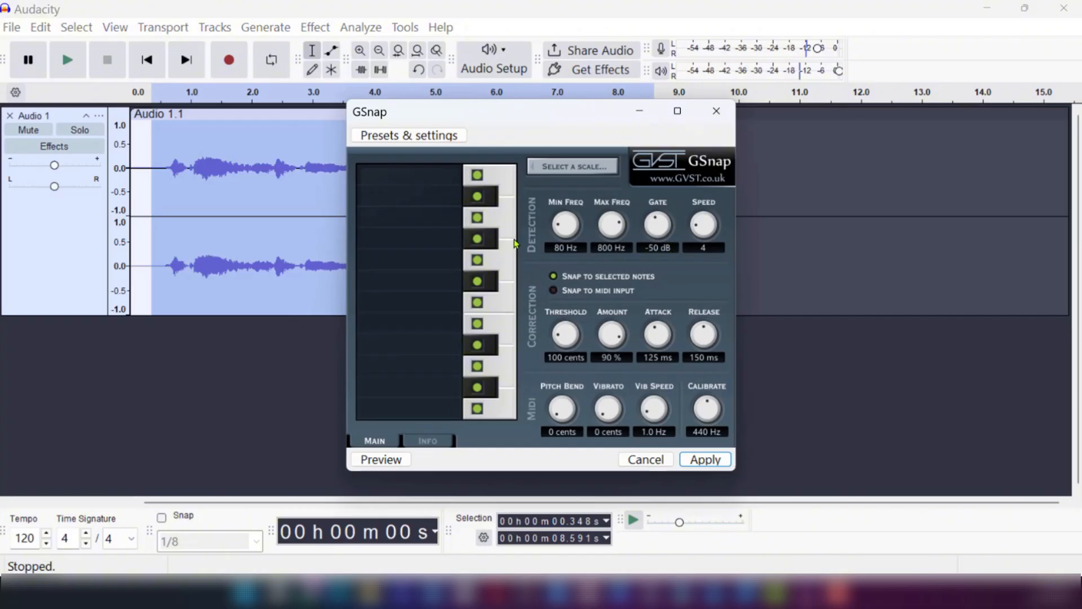
pyautogui.moveTo(635, 266)
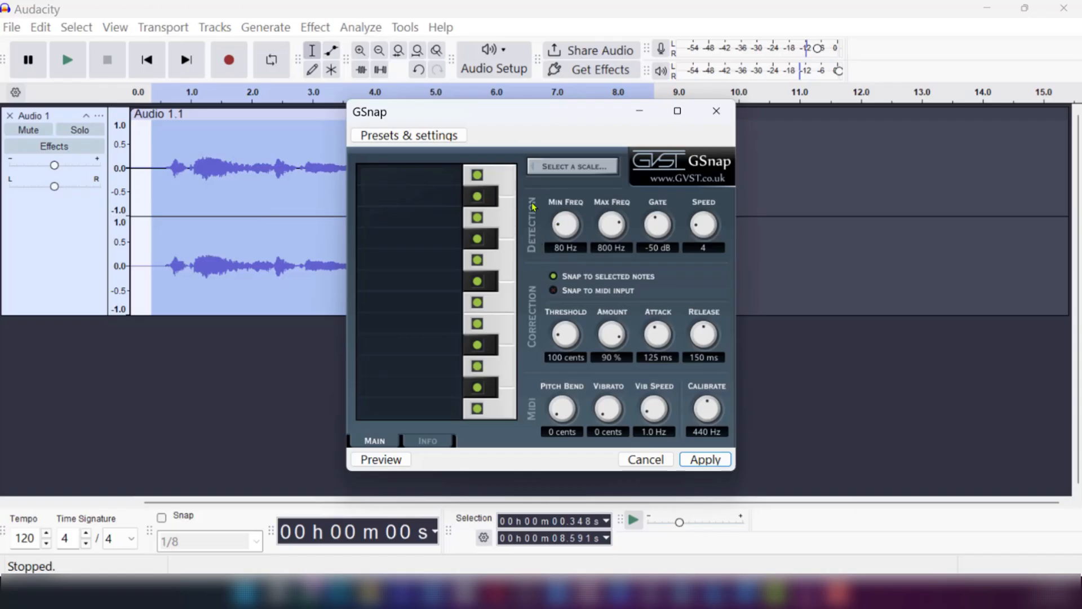
pyautogui.moveTo(524, 425)
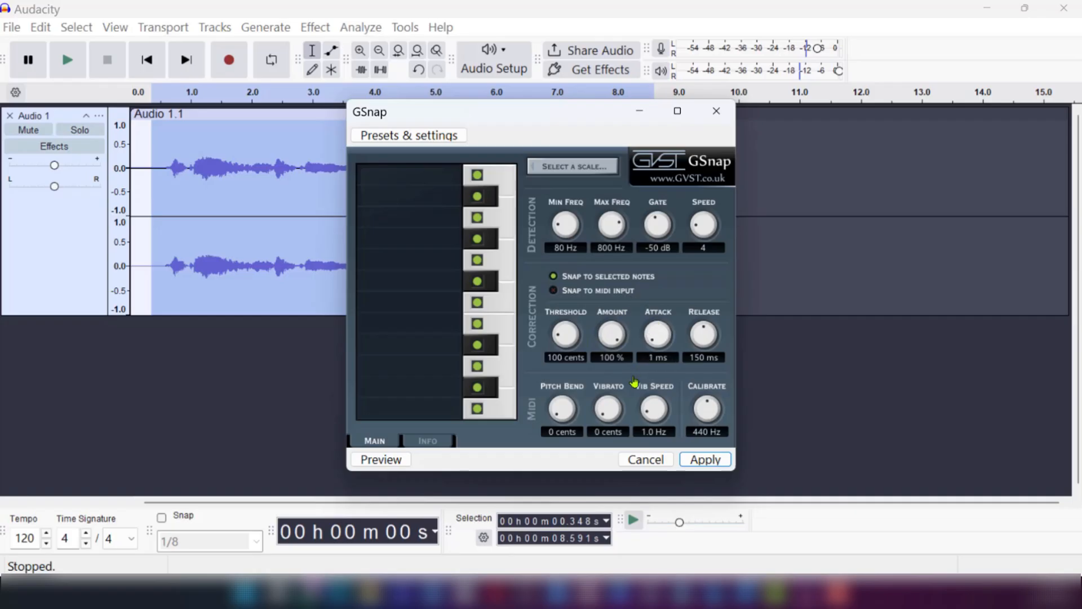
pyautogui.moveTo(597, 444)
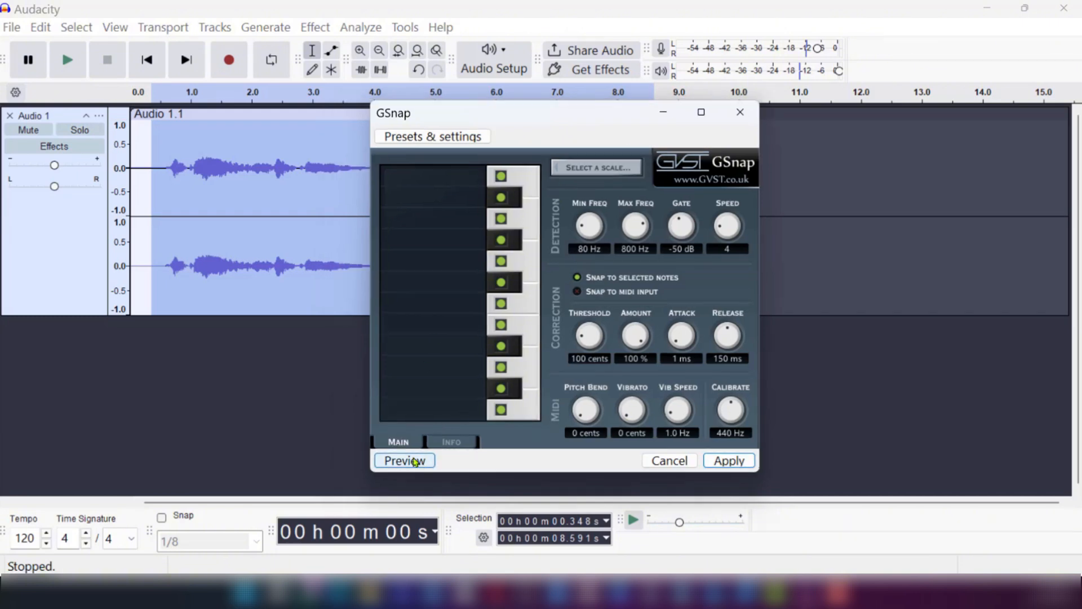
# - Preview the corrected vocal, then set the Attack knob to 7 ms
pyautogui.click(404, 460)
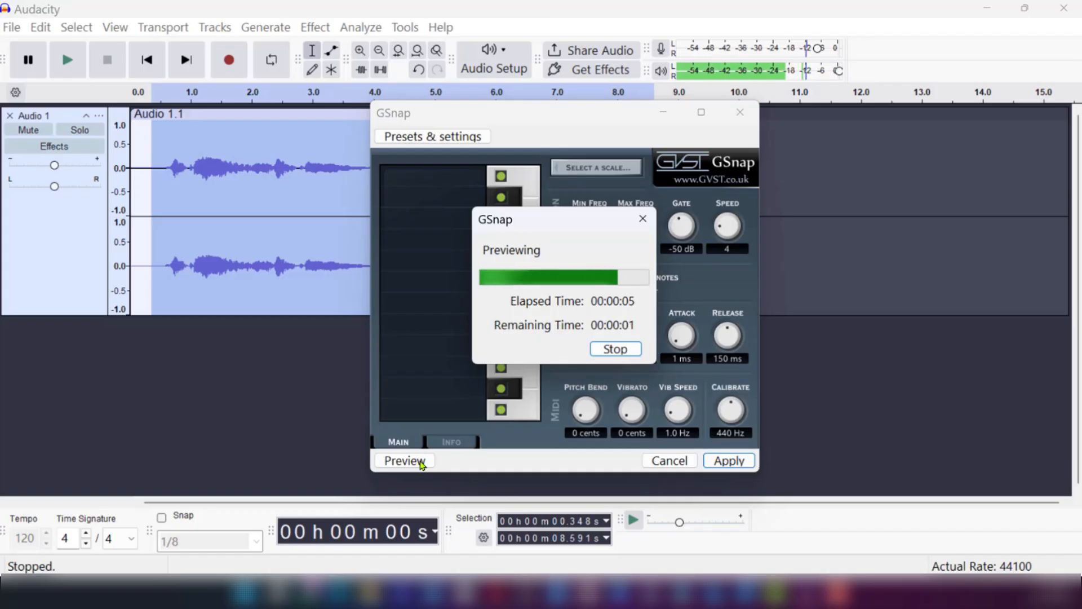
pyautogui.click(614, 348)
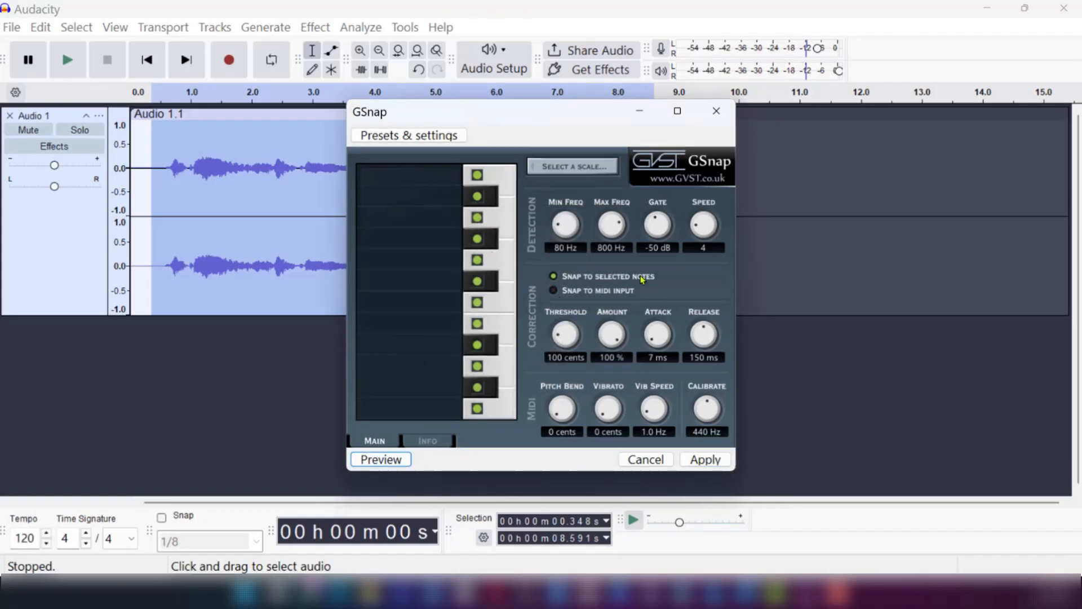
pyautogui.moveTo(546, 217)
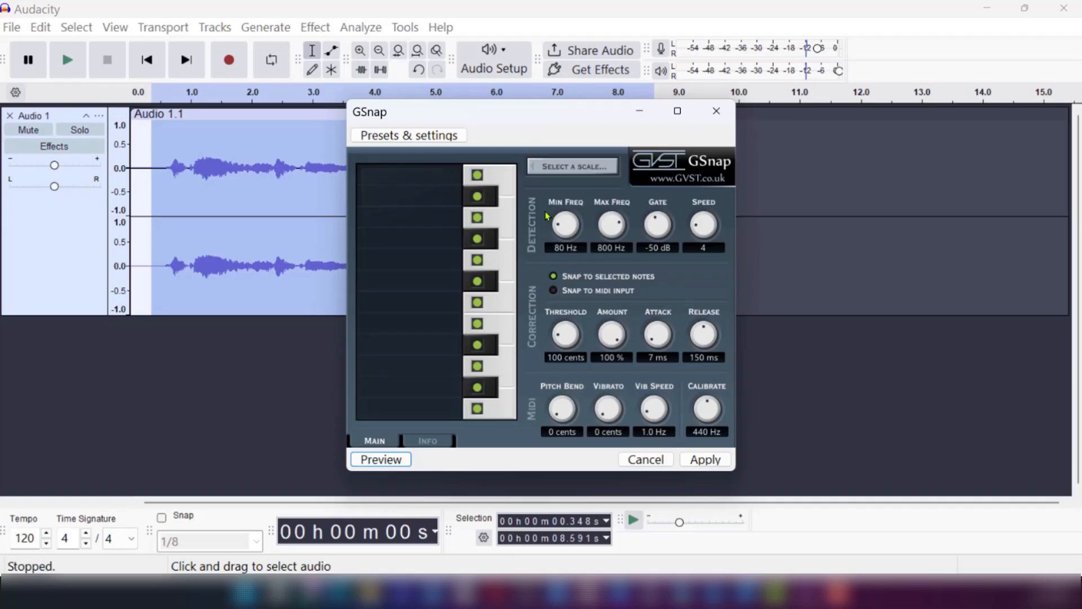
pyautogui.moveTo(611, 440)
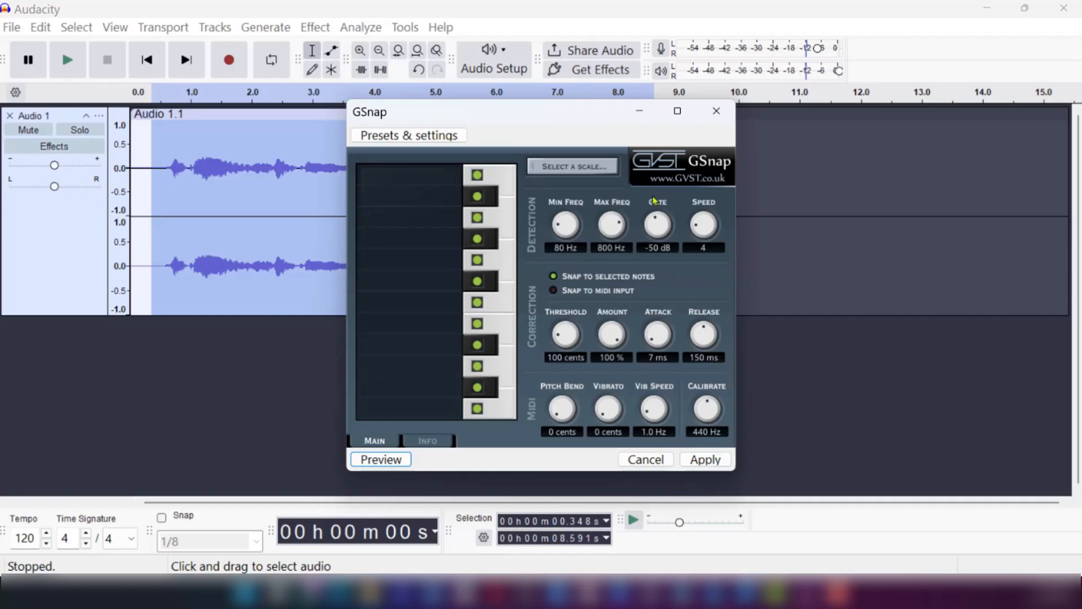
pyautogui.moveTo(617, 225)
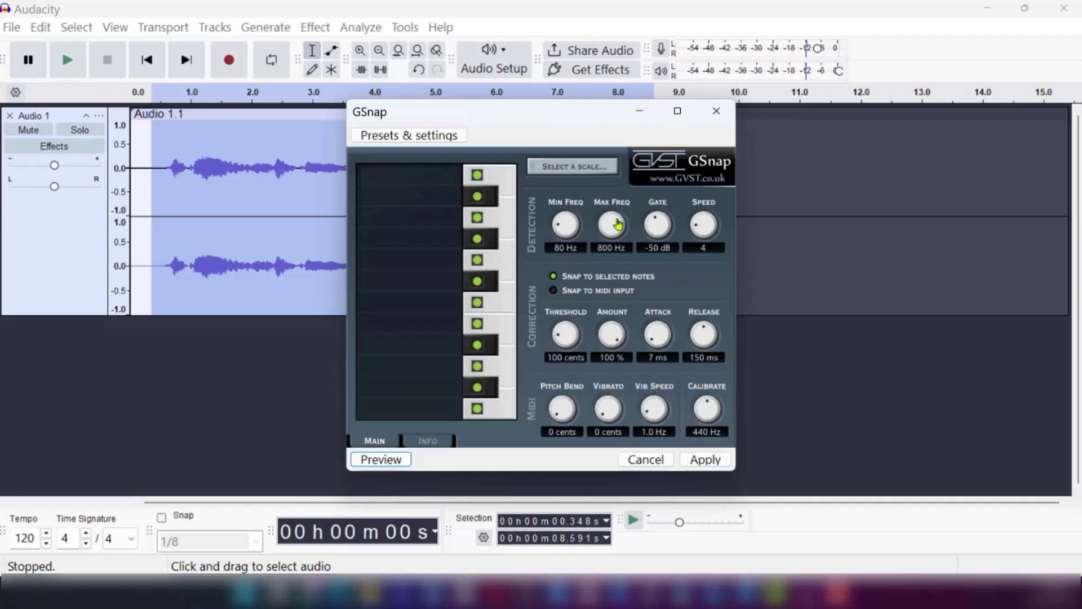
pyautogui.moveTo(536, 115)
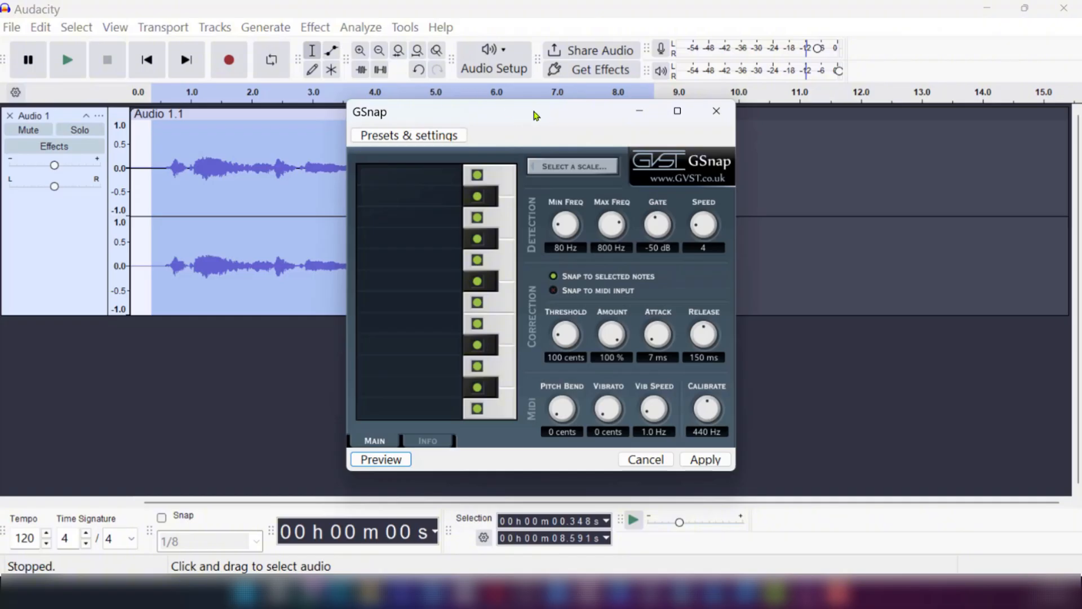